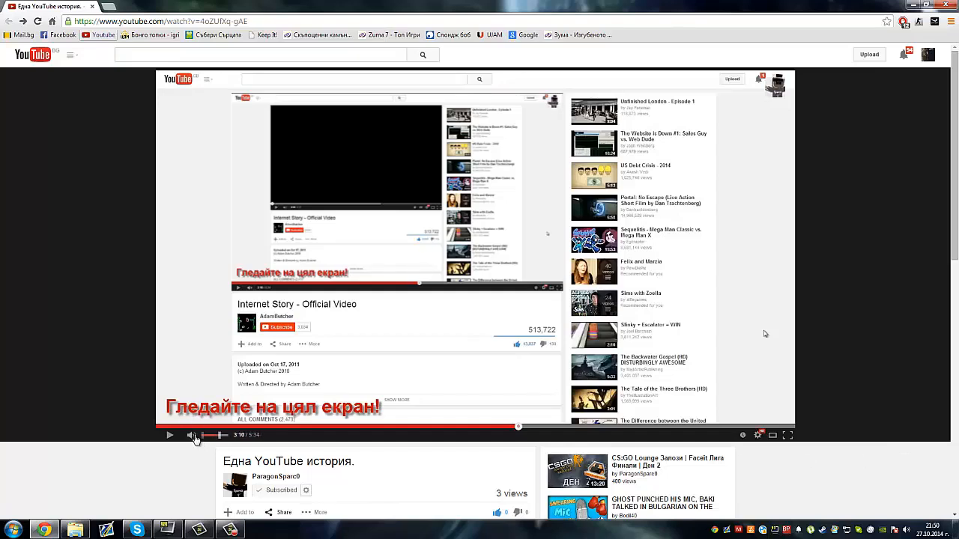
Mute the 'Една YouTube история.' video and resume its playback from 3:10
click(193, 435)
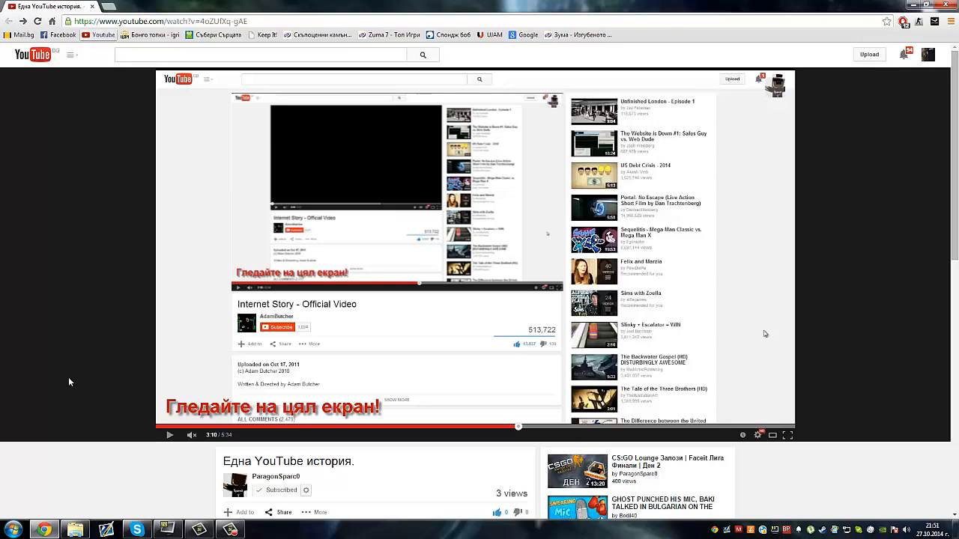
mouse_move(200, 387)
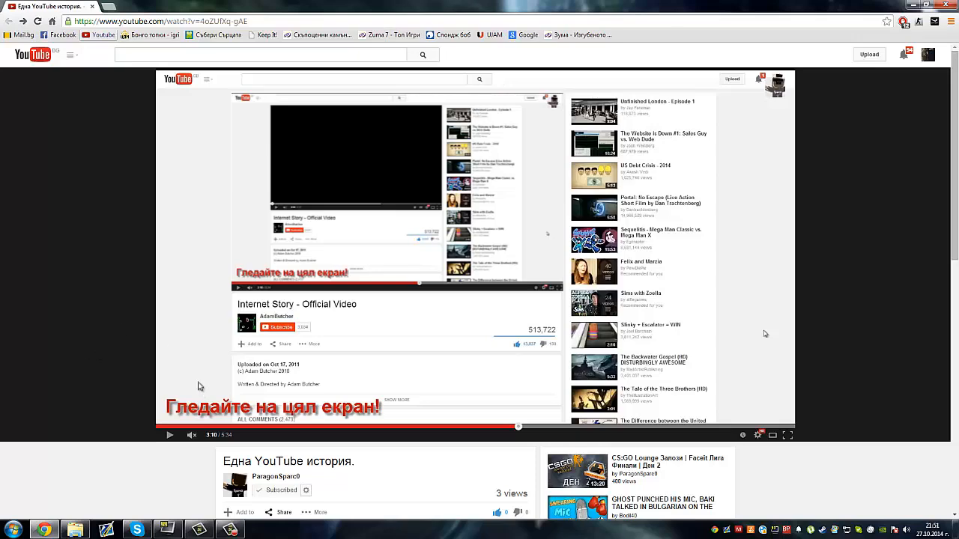
mouse_move(127, 302)
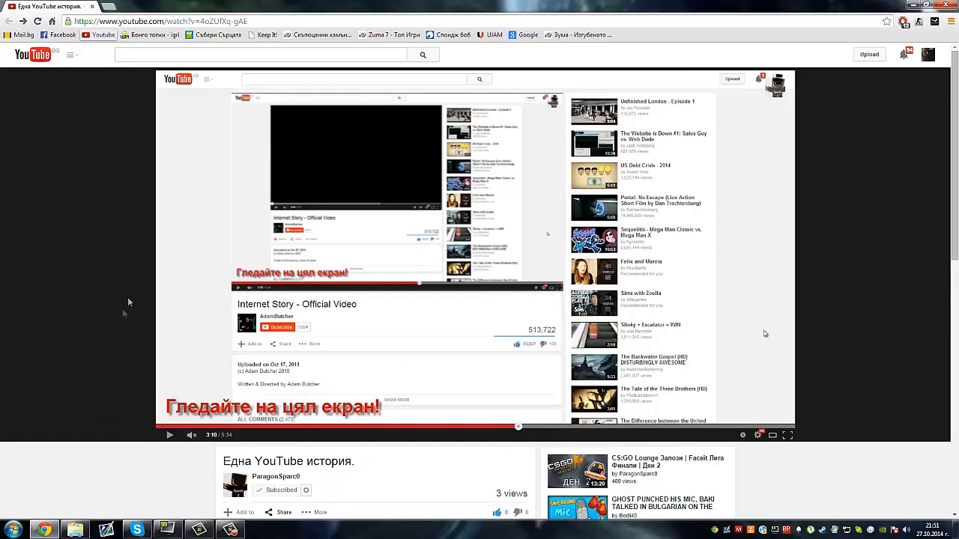
click(169, 436)
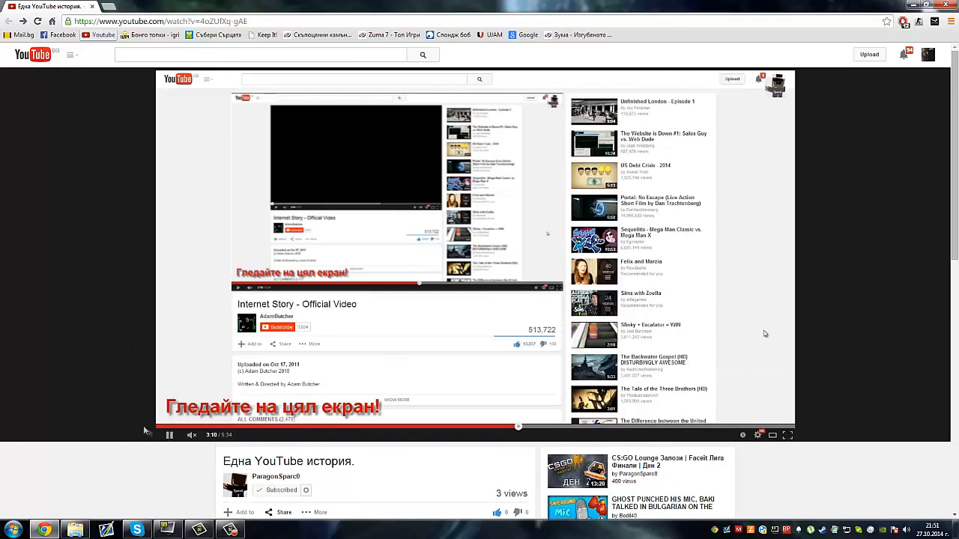